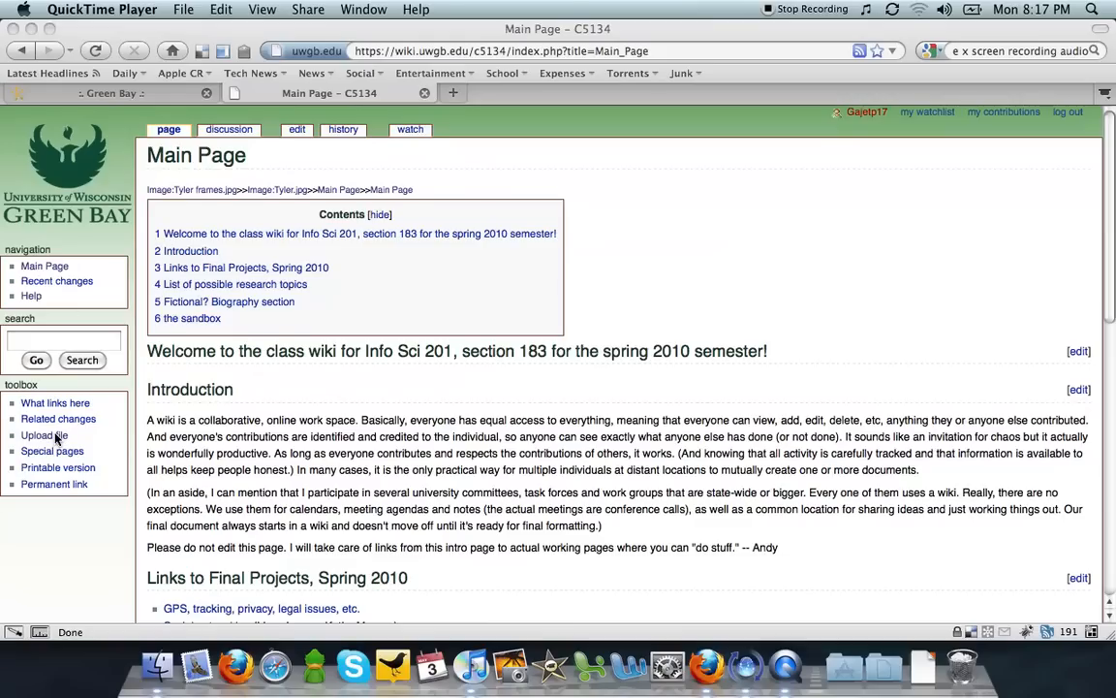
Go to the wiki's Upload file page from the Main Page toolbox.
click(43, 434)
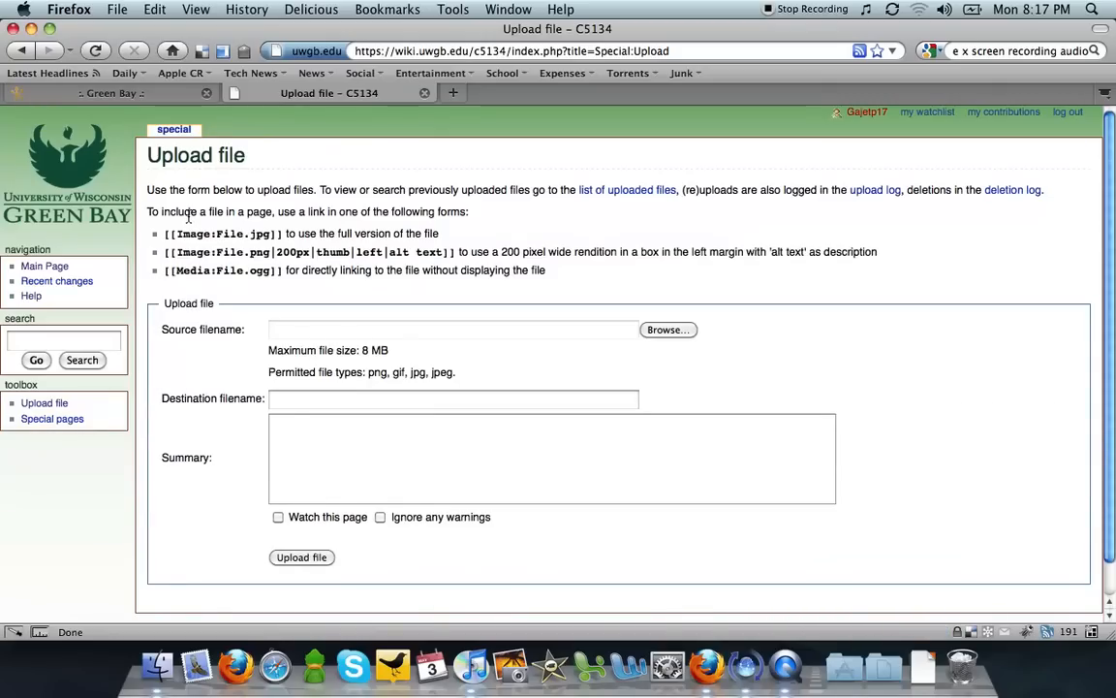
mouse_move(267, 233)
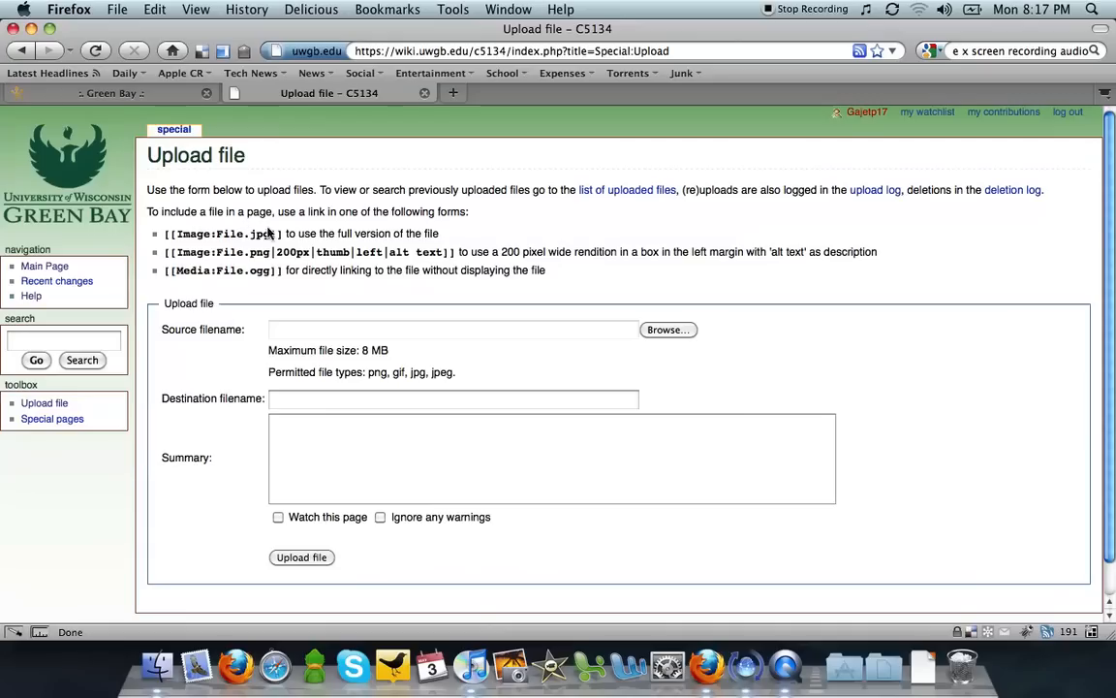
mouse_move(593, 417)
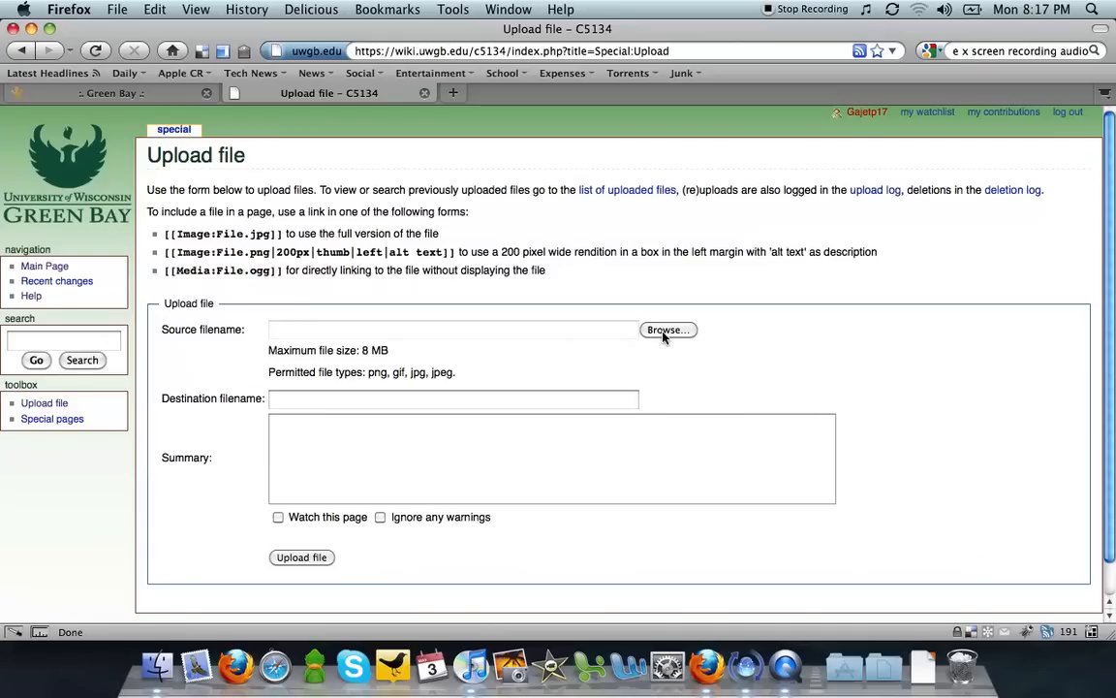
Select macbookpro.png from the Desktop as the source file, destination name Macbookpro.png.
click(667, 329)
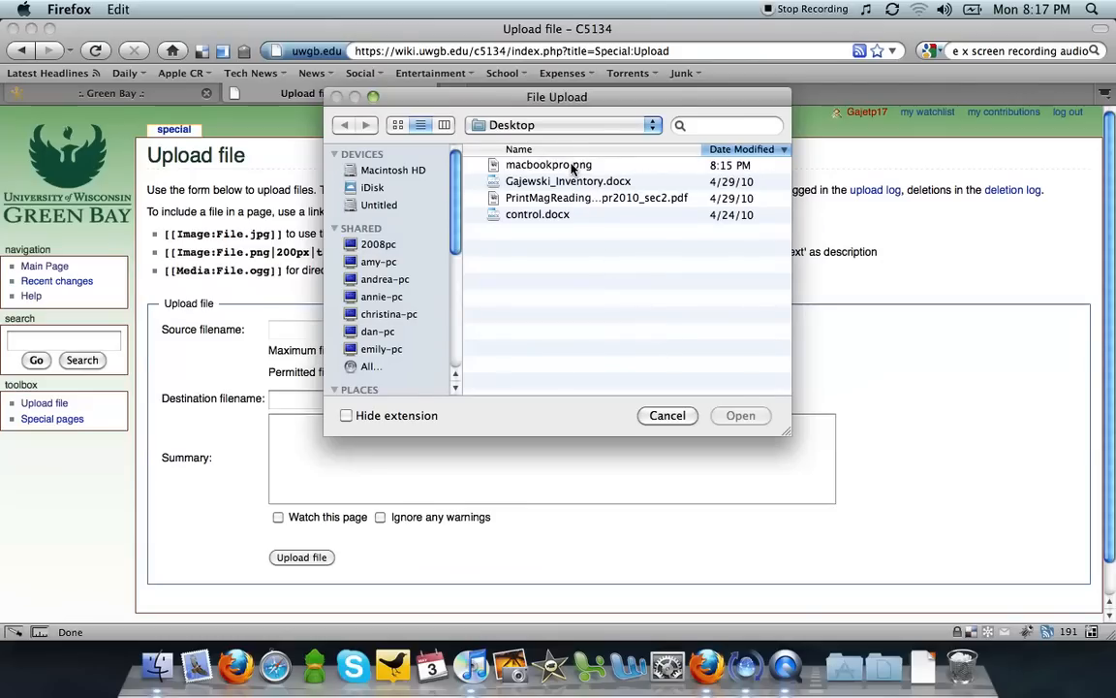
click(548, 165)
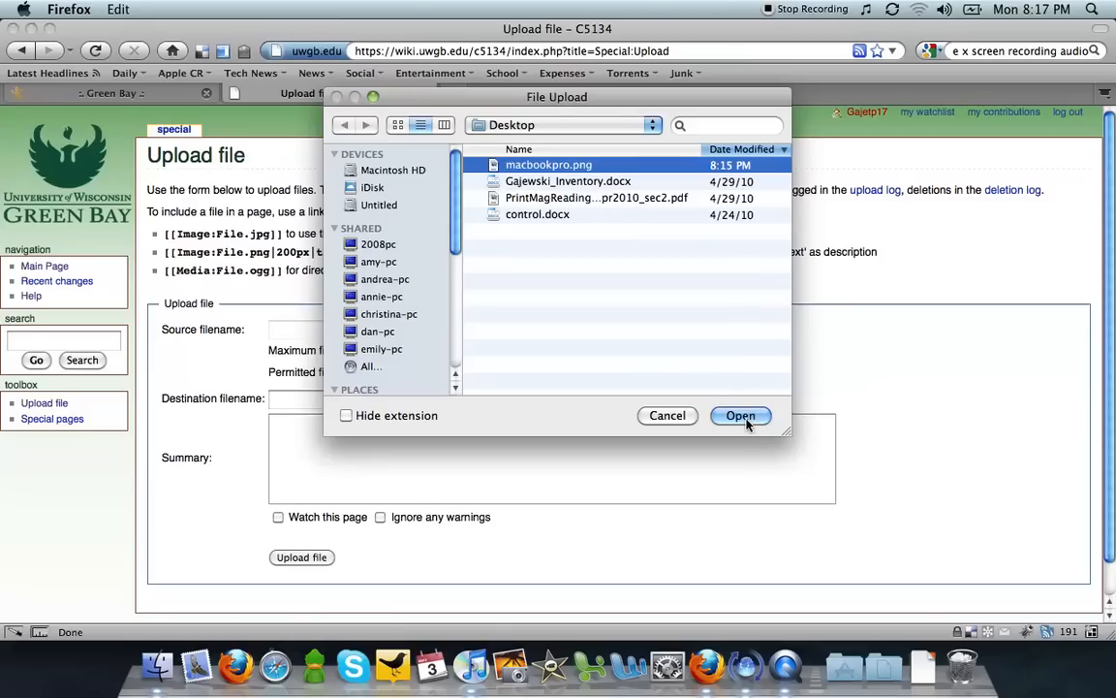
click(740, 415)
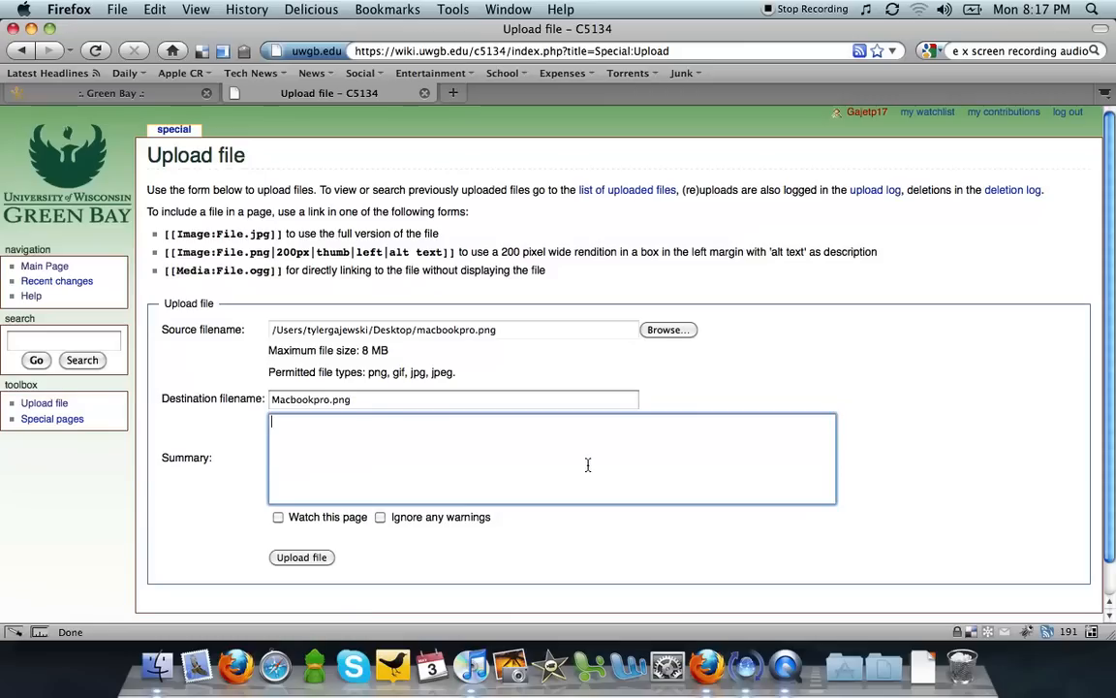
Upload Macbookpro.png with the summary 'MacBook Pro' and review its new image page.
text(M)
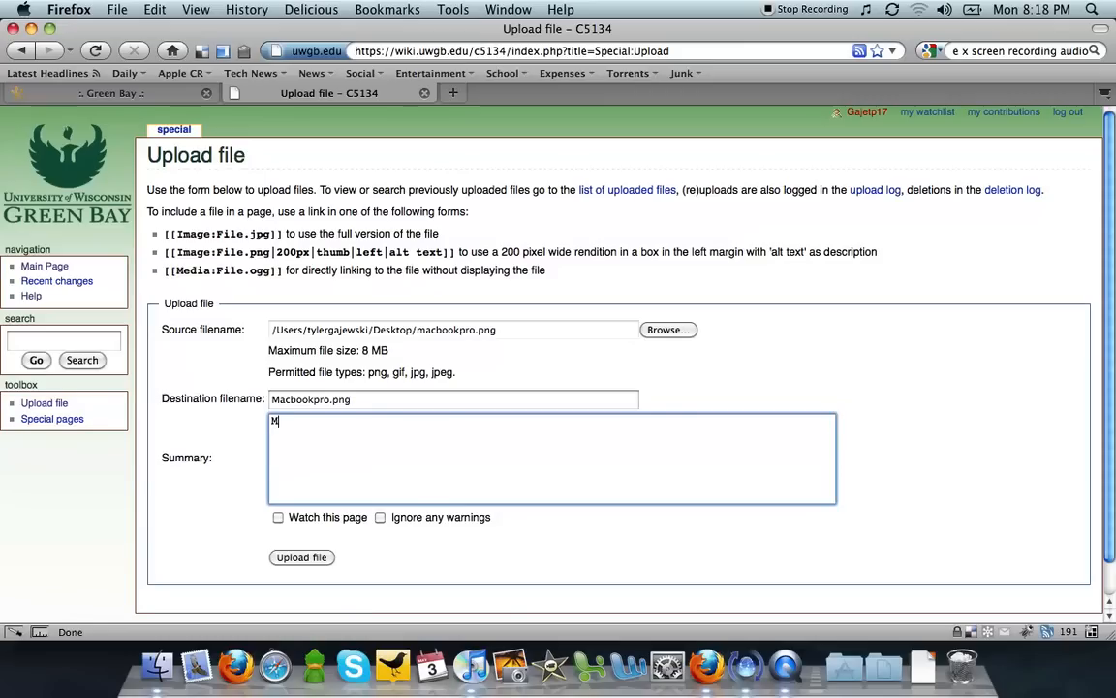
text(acBook Pro)
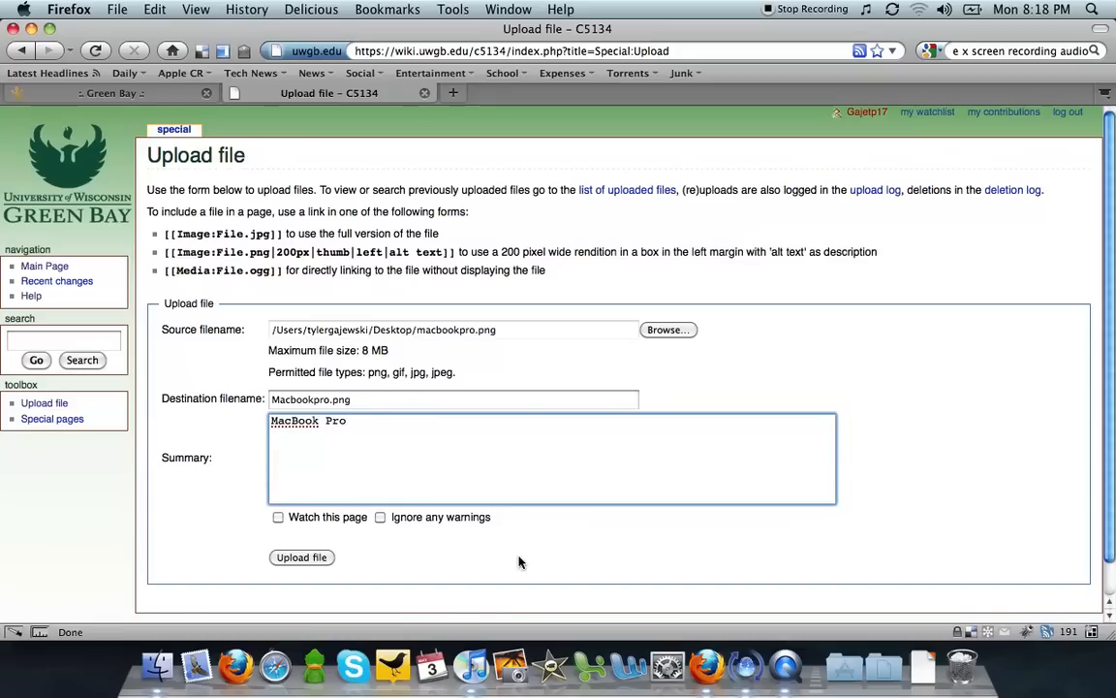
mouse_move(302, 558)
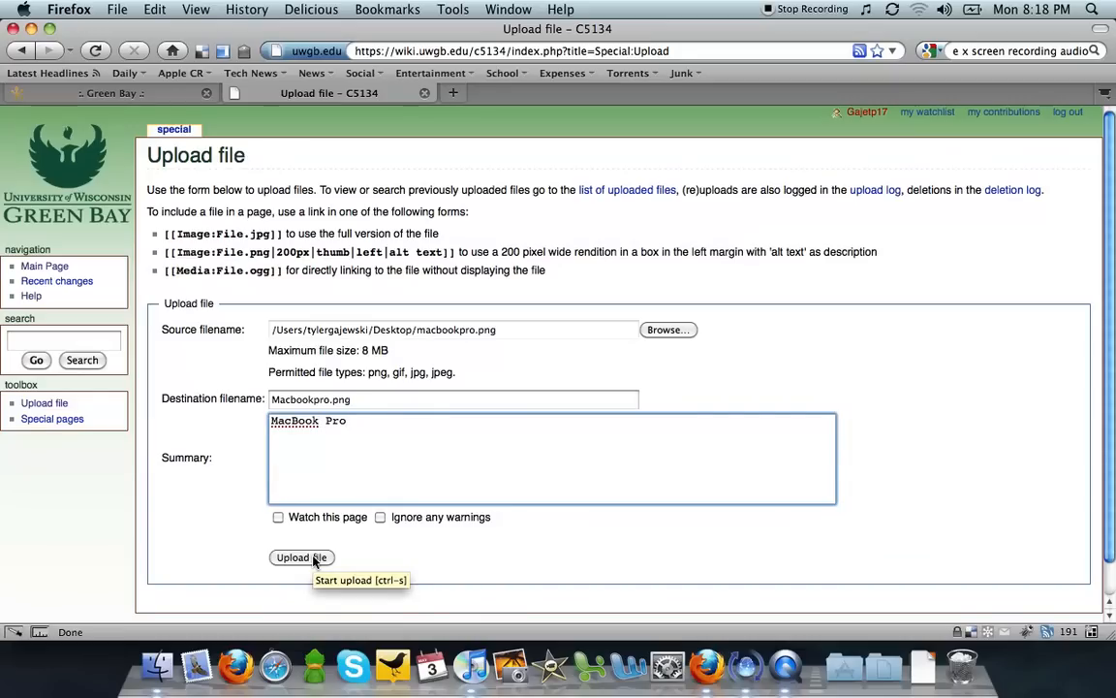
click(302, 558)
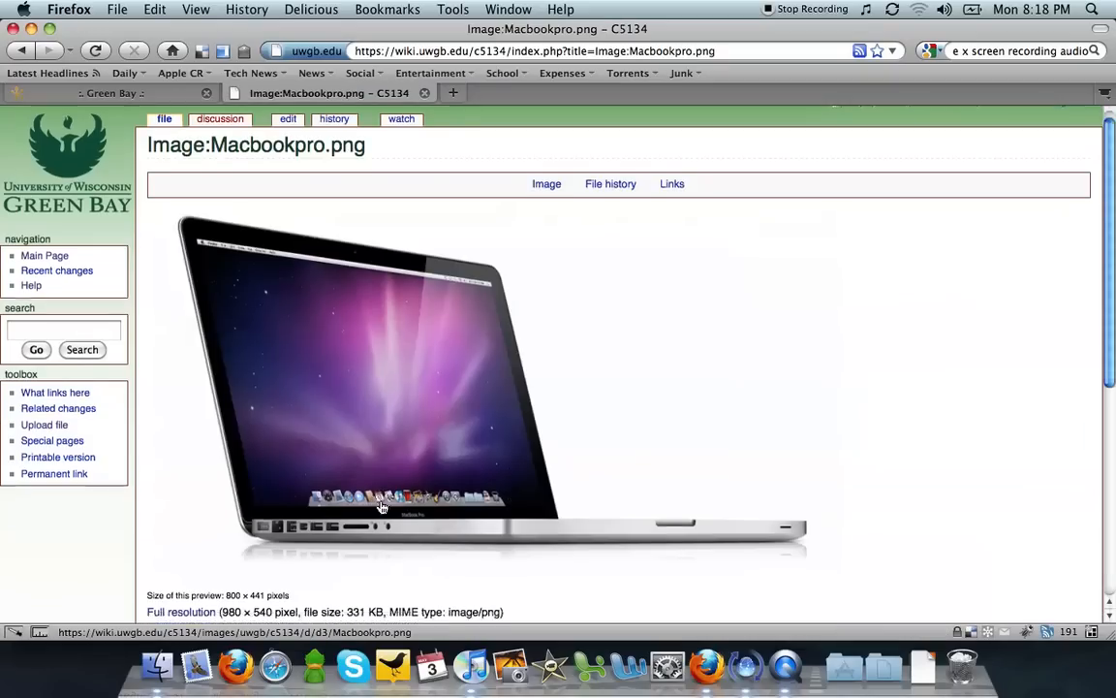
scroll(down, 3)
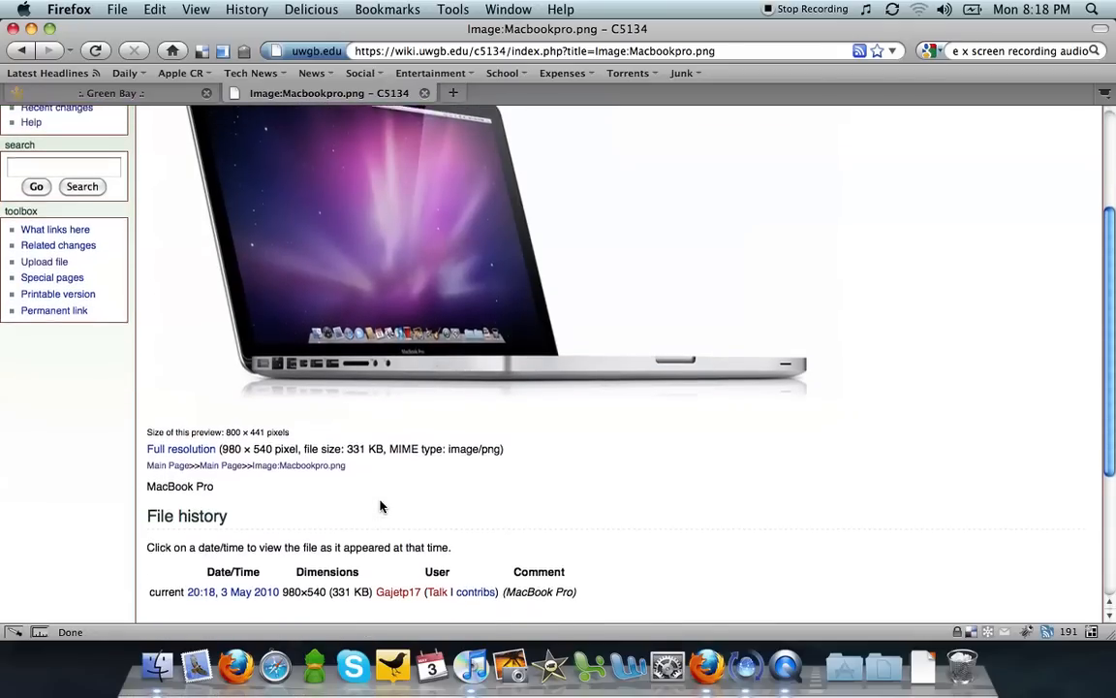
scroll(up, 3)
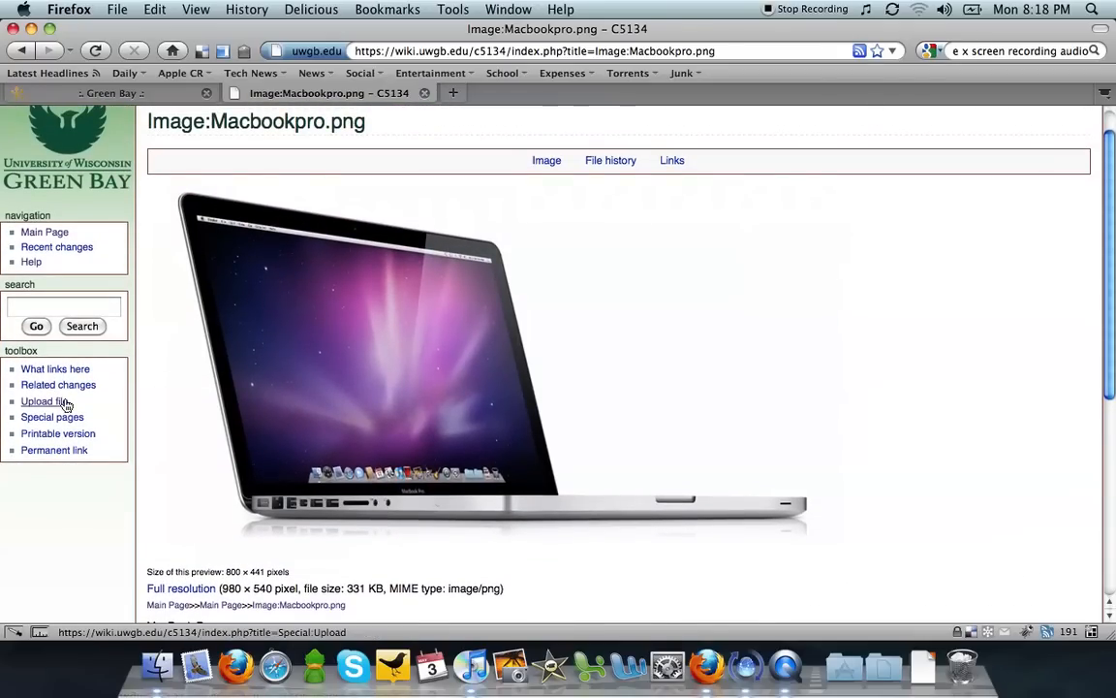
Return to the Main Page and go to 'The future of television-like entertainment.' project page.
click(44, 232)
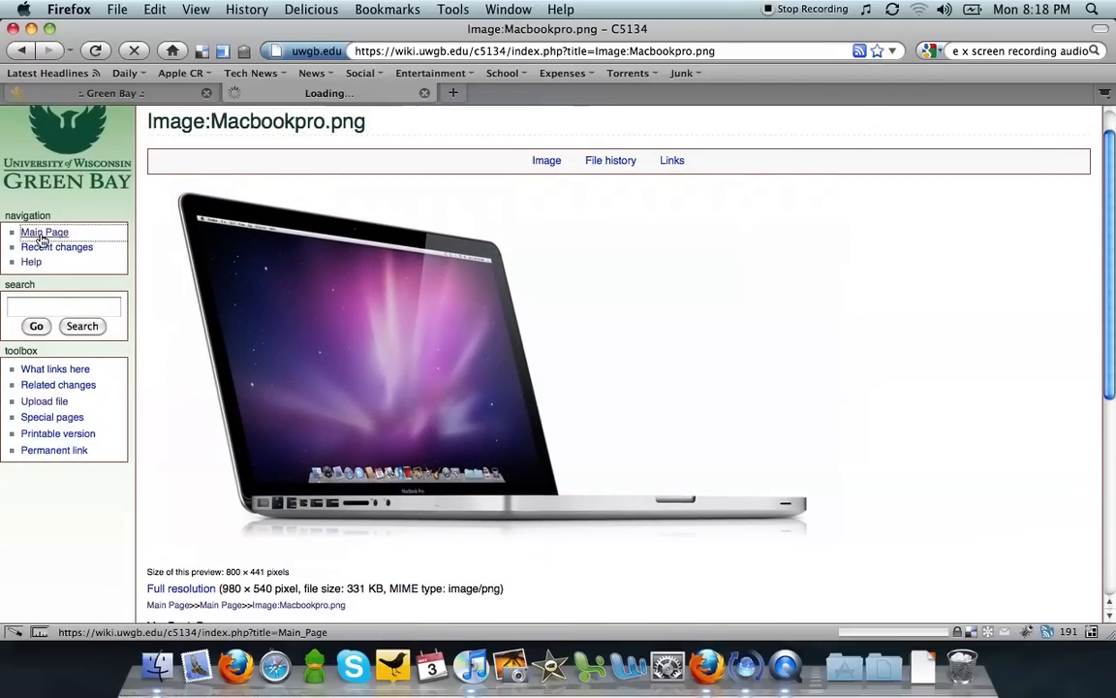
click(42, 233)
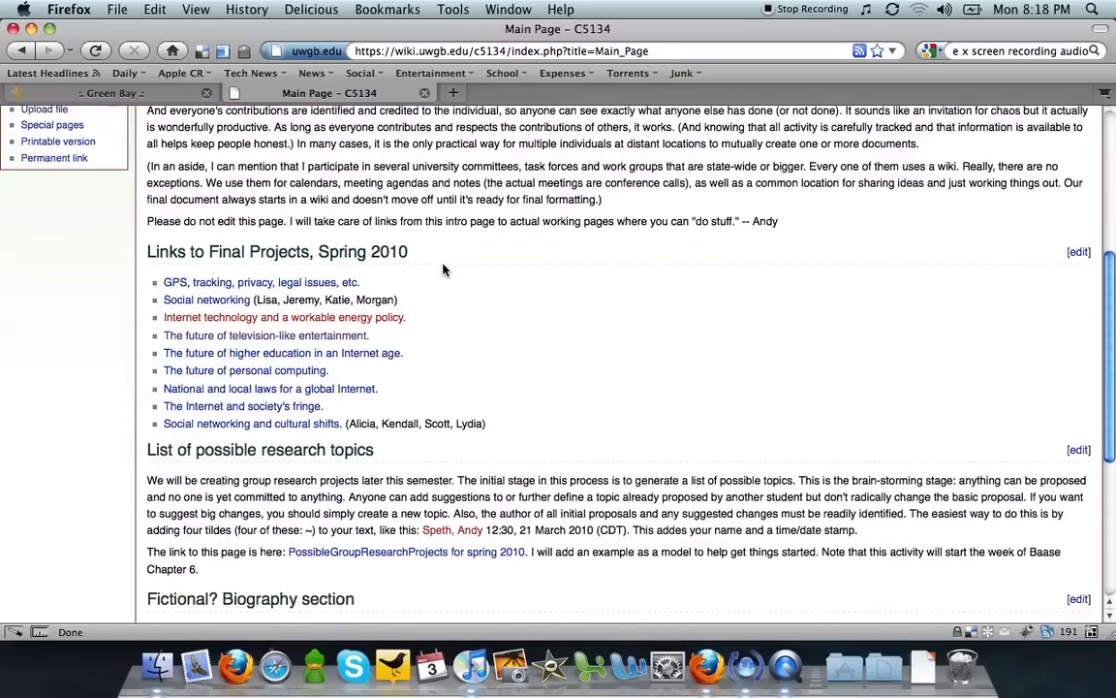
click(264, 336)
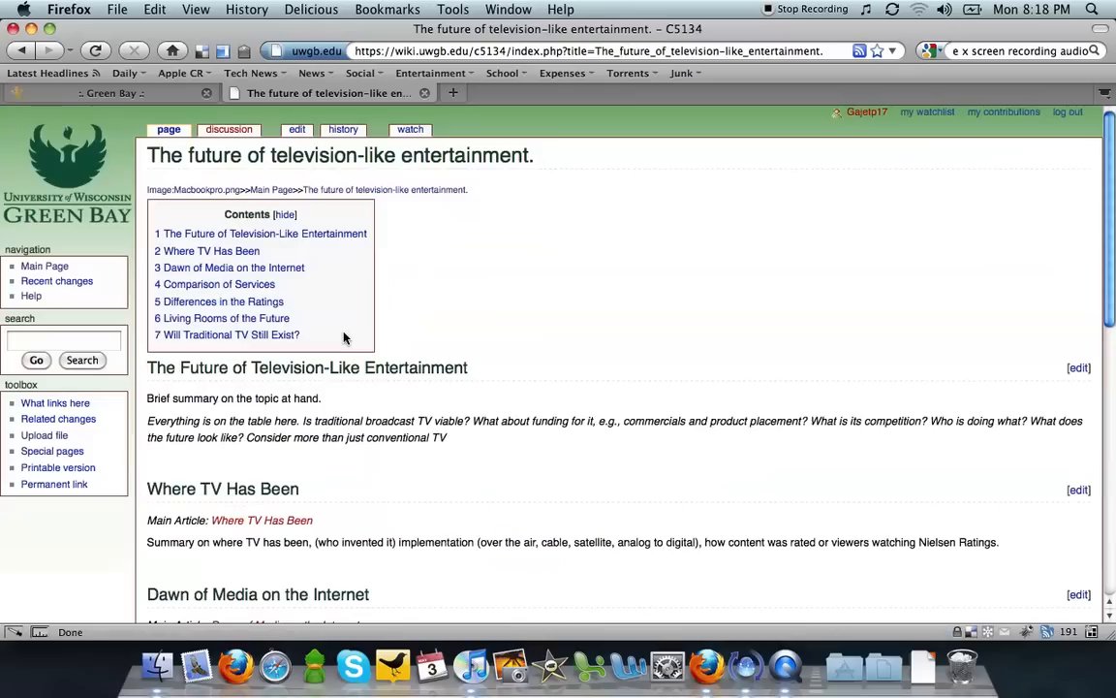
scroll(down, 3)
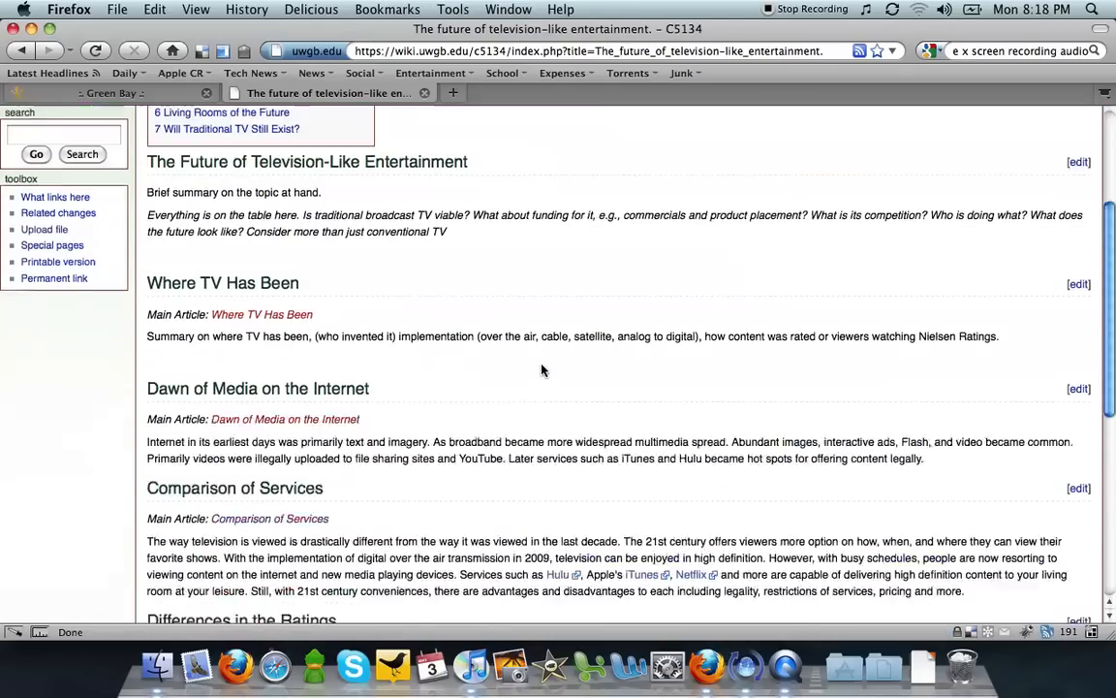
scroll(down, 3)
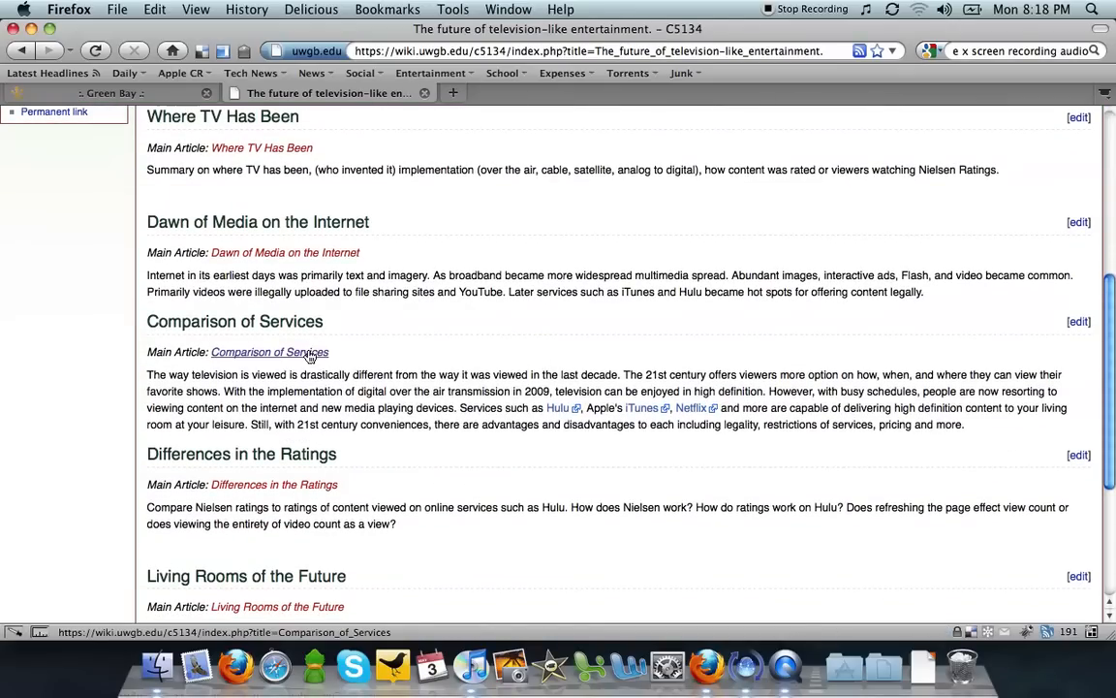
Go to the Comparison of Services article and start editing its wikitext.
click(269, 353)
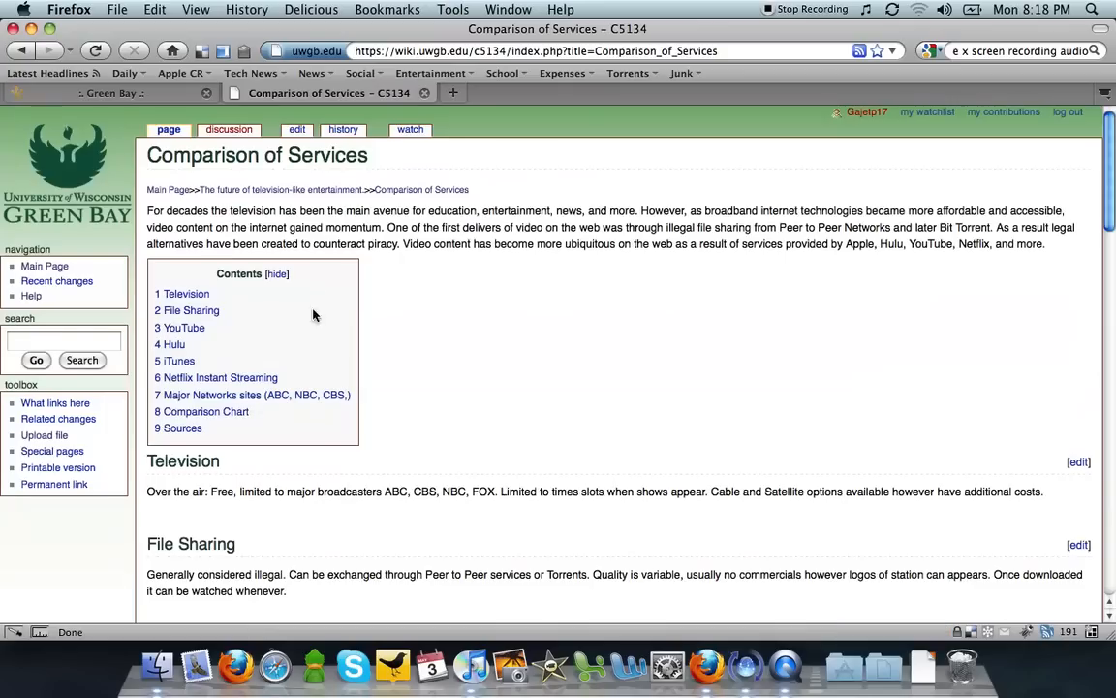
click(296, 127)
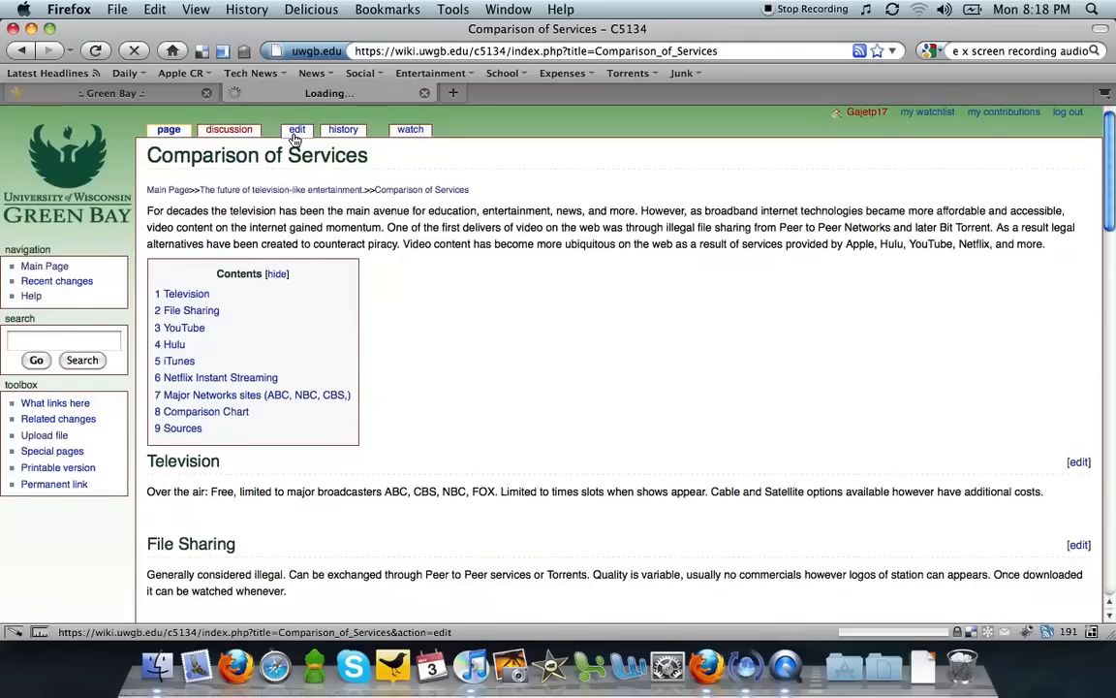
click(296, 128)
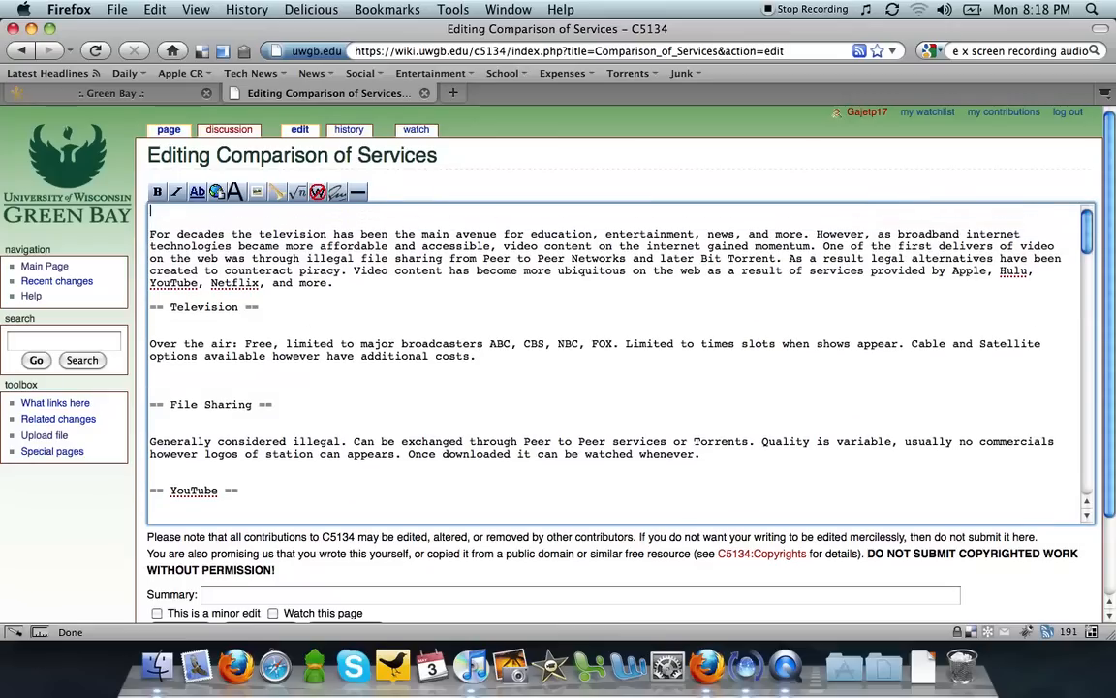
mouse_move(258, 192)
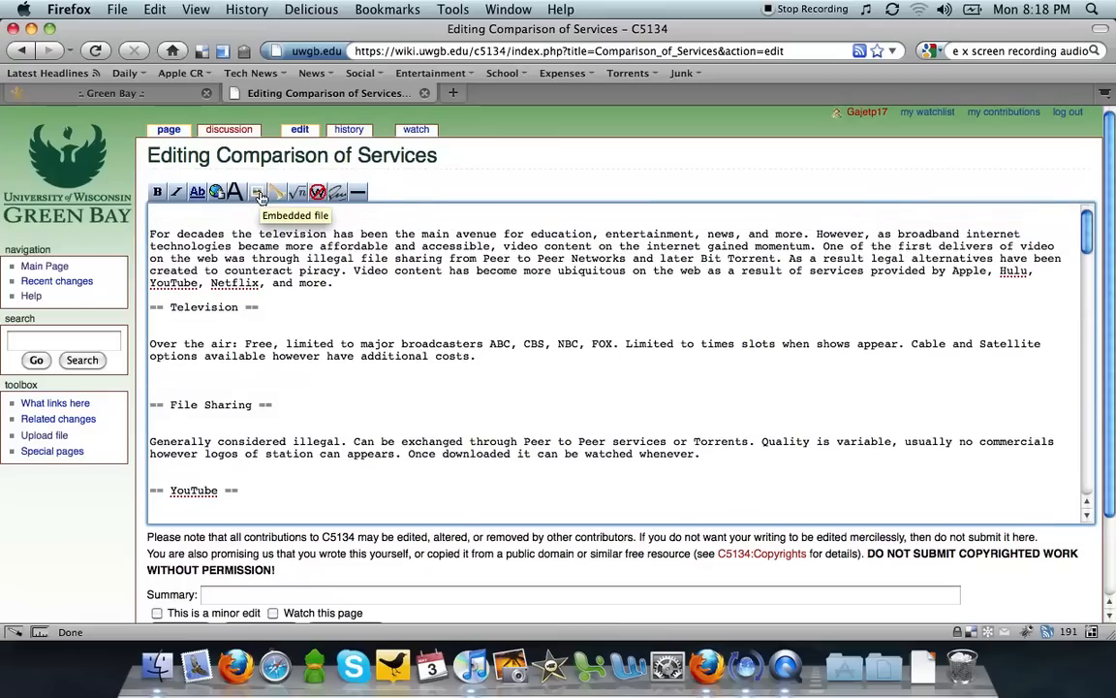
Make the page's top image link read [[Image:Macbookpro.png]] instead of the Example.jpg placeholder.
click(259, 191)
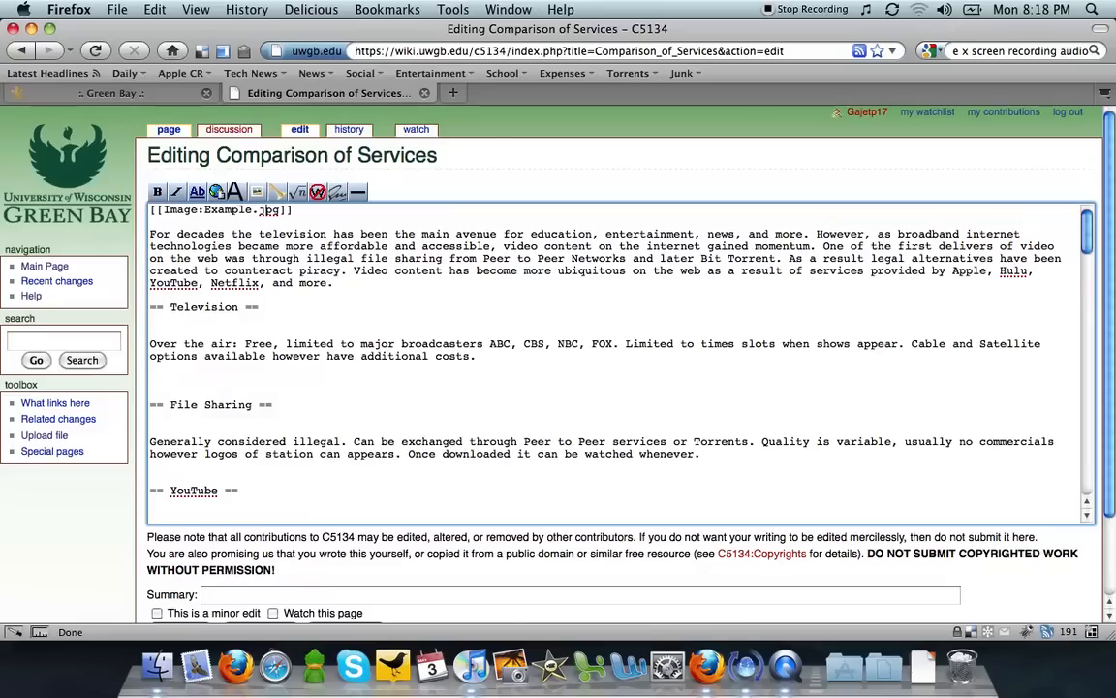
key(Backspace)
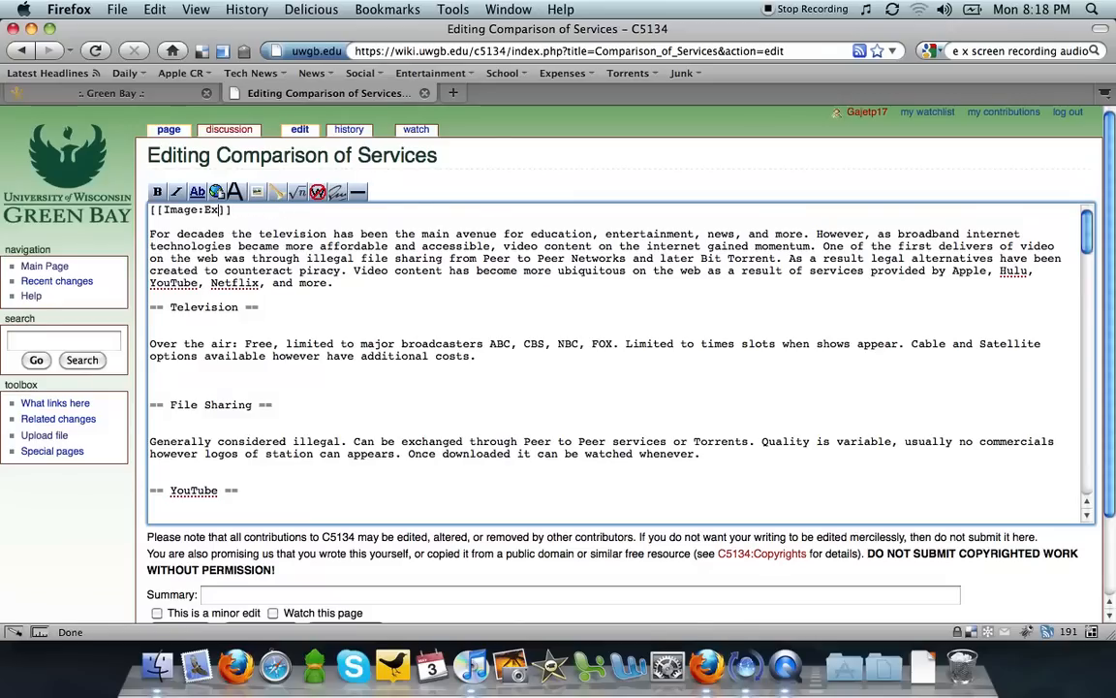
text(Macbookpro)
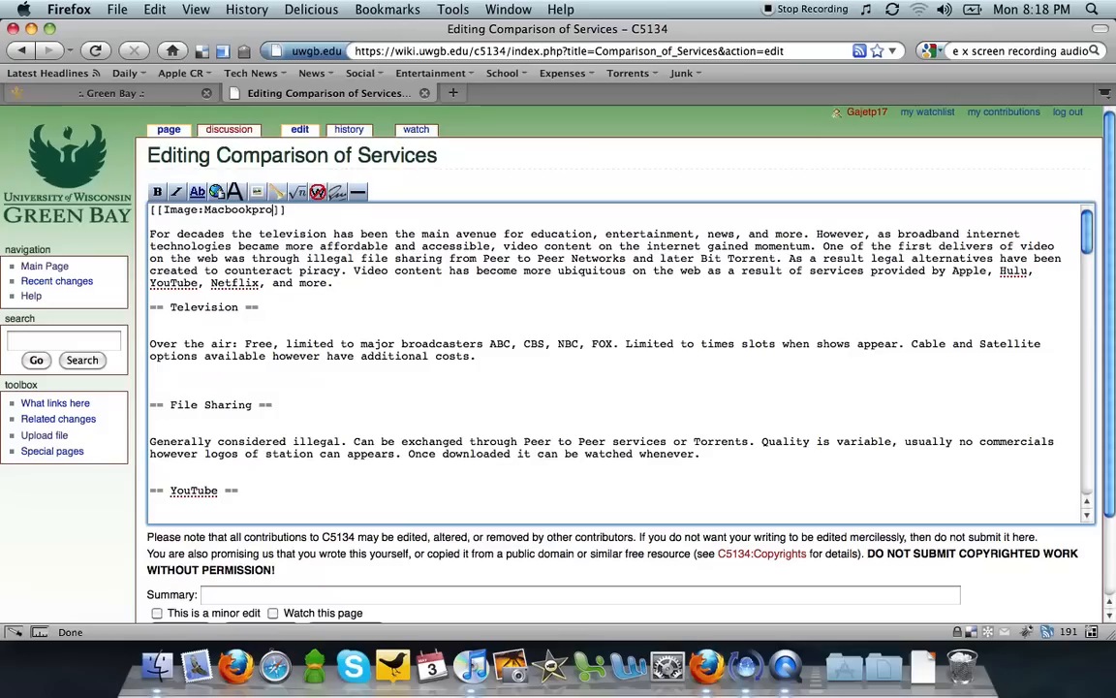
text(.png)
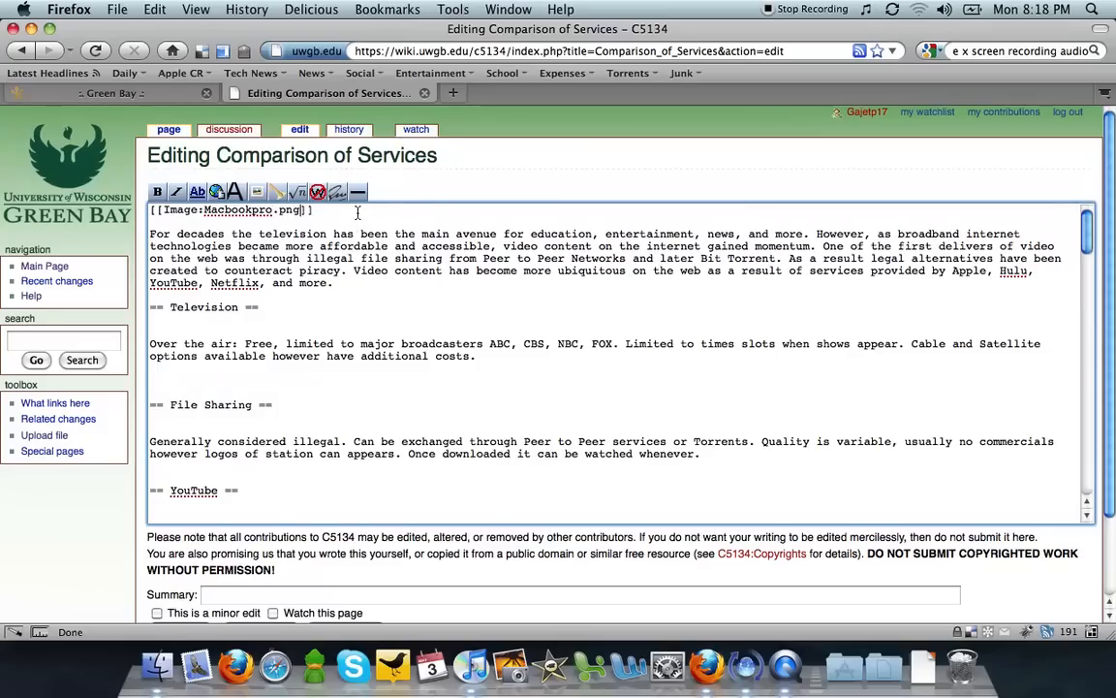
scroll(down, 3)
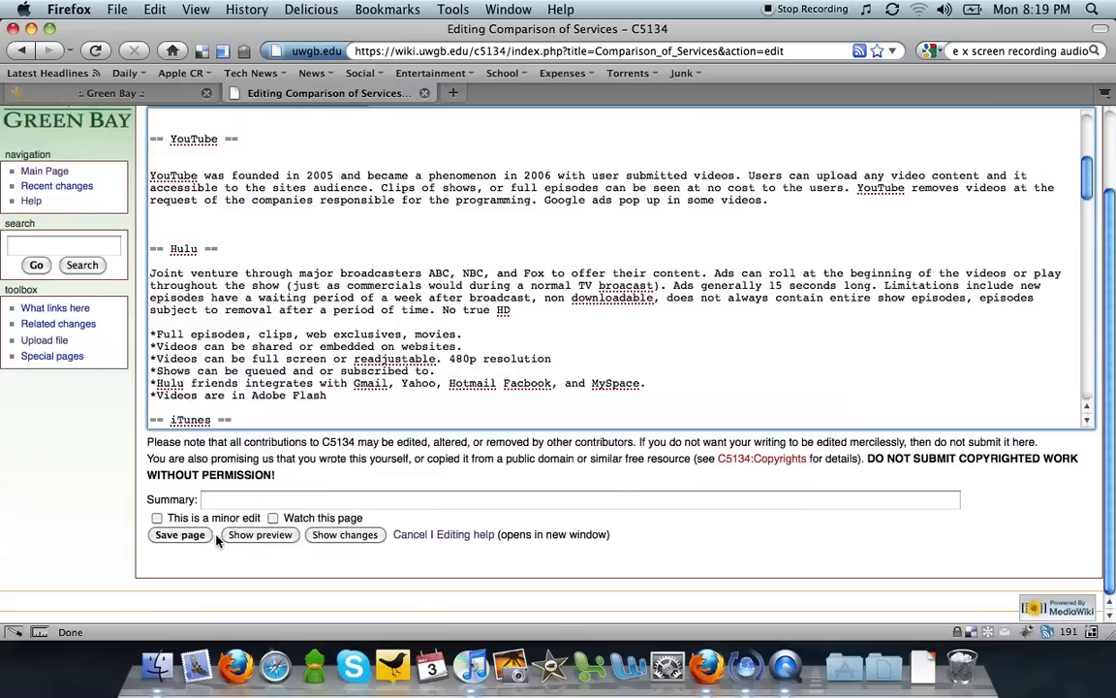
Save the edit and review the article with the large MacBook Pro image at the top.
click(178, 535)
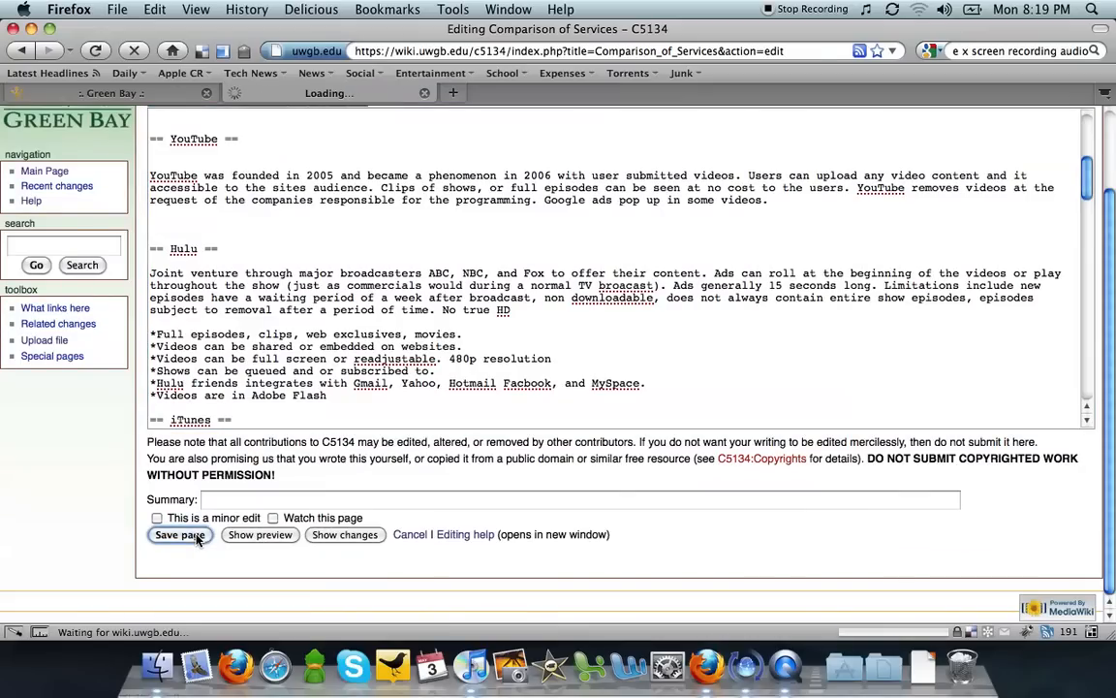
click(178, 534)
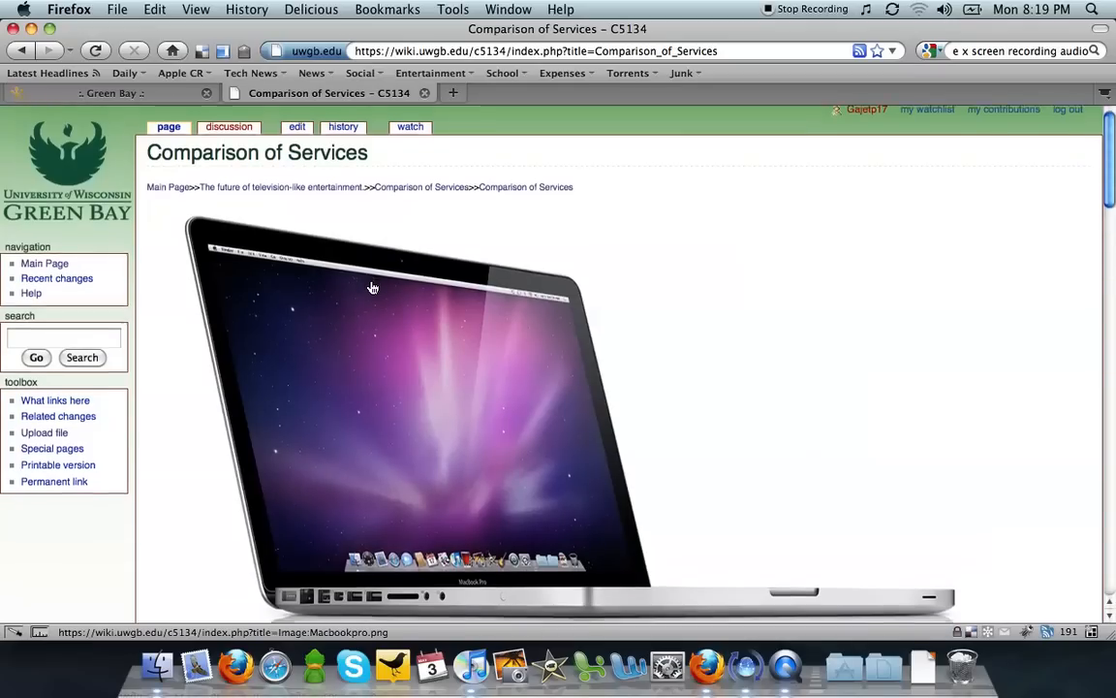
scroll(down, 3)
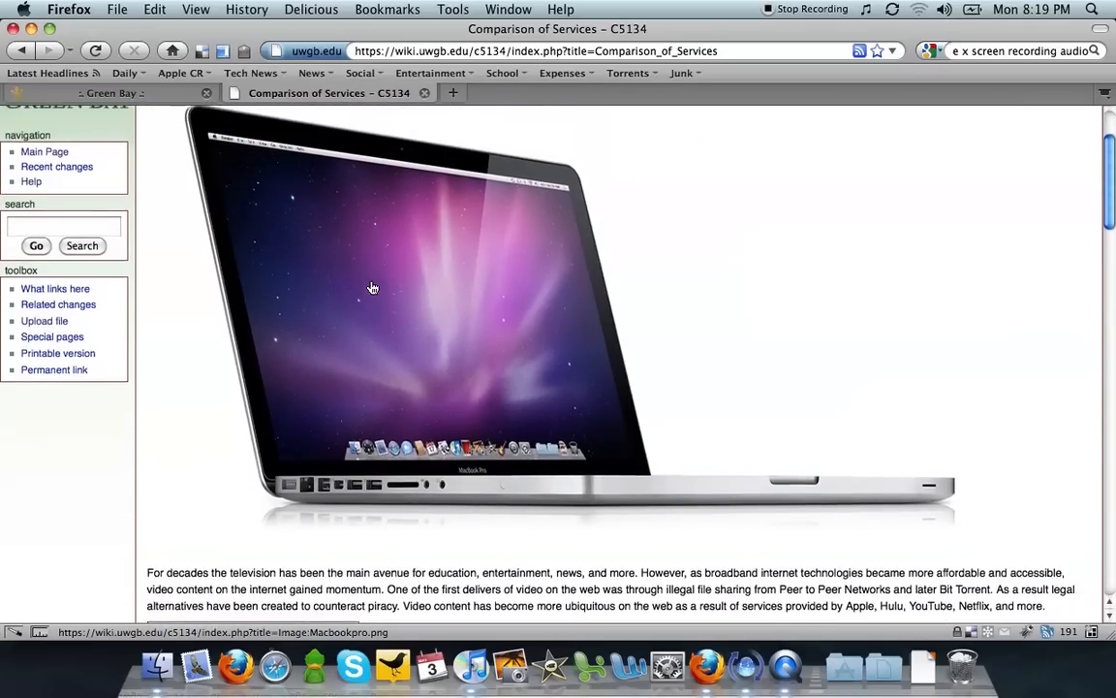
scroll(up, 3)
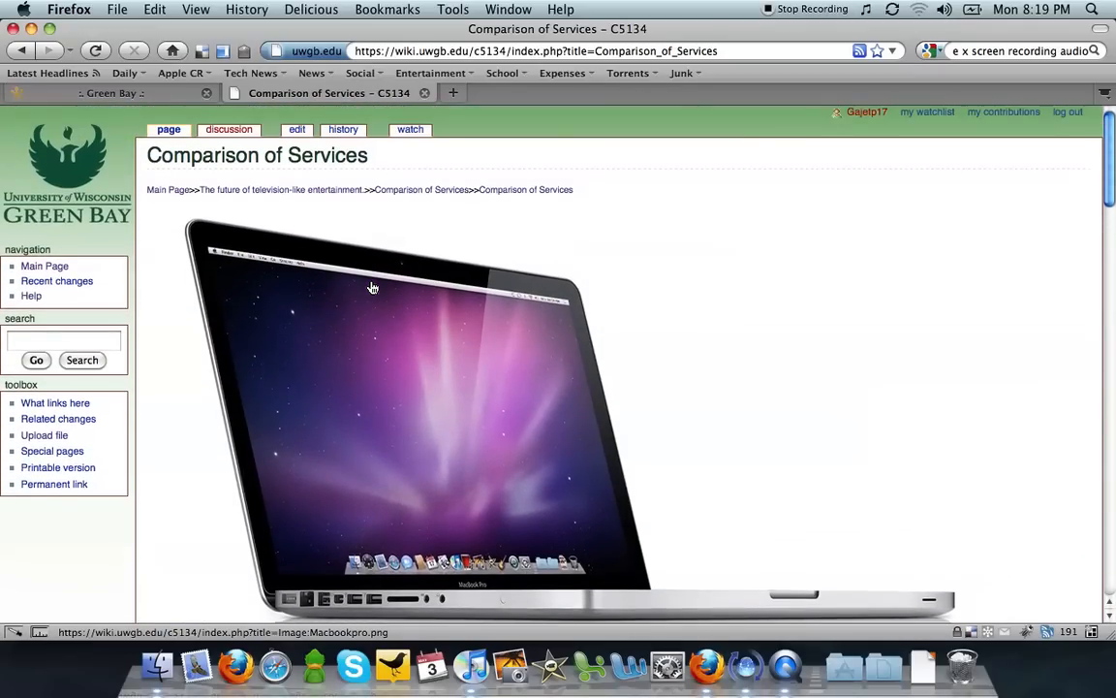
mouse_move(299, 128)
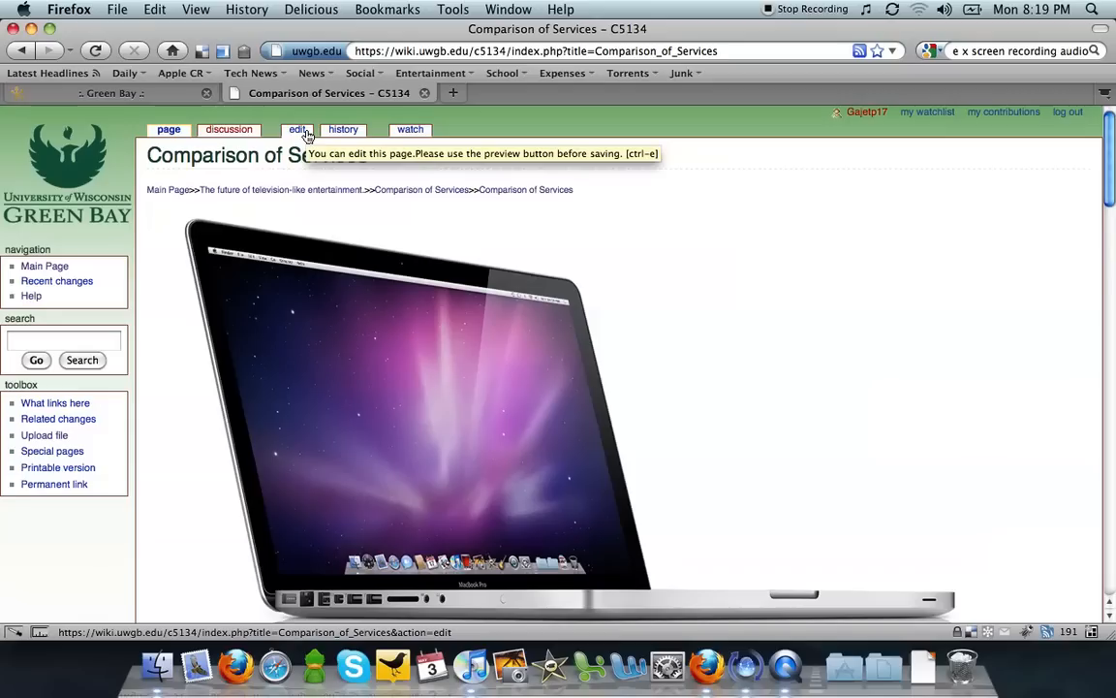
Edit the image link to [[Image:Macbookpro.png|thumb|right]] for a right-aligned thumbnail.
click(298, 128)
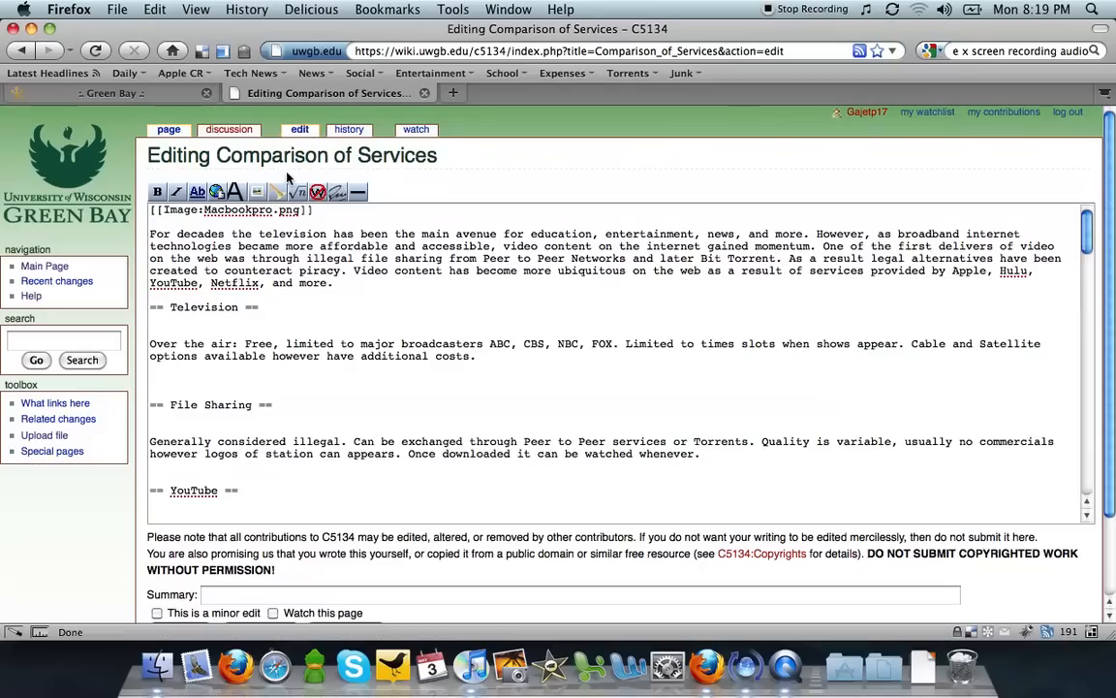
click(306, 209)
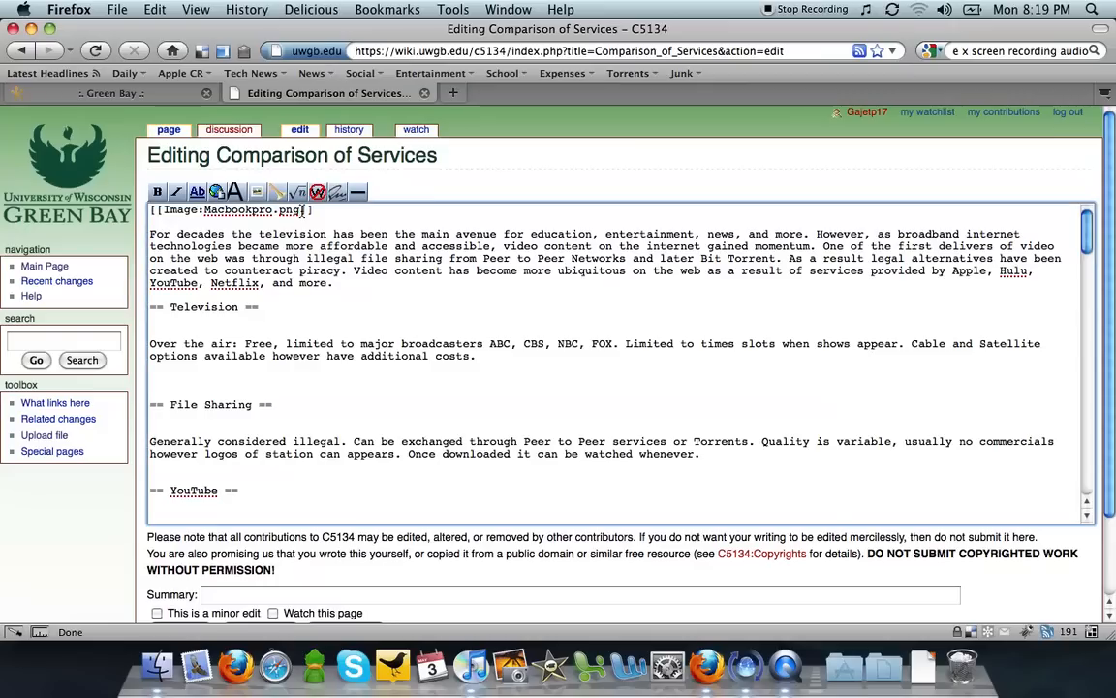
text(|)
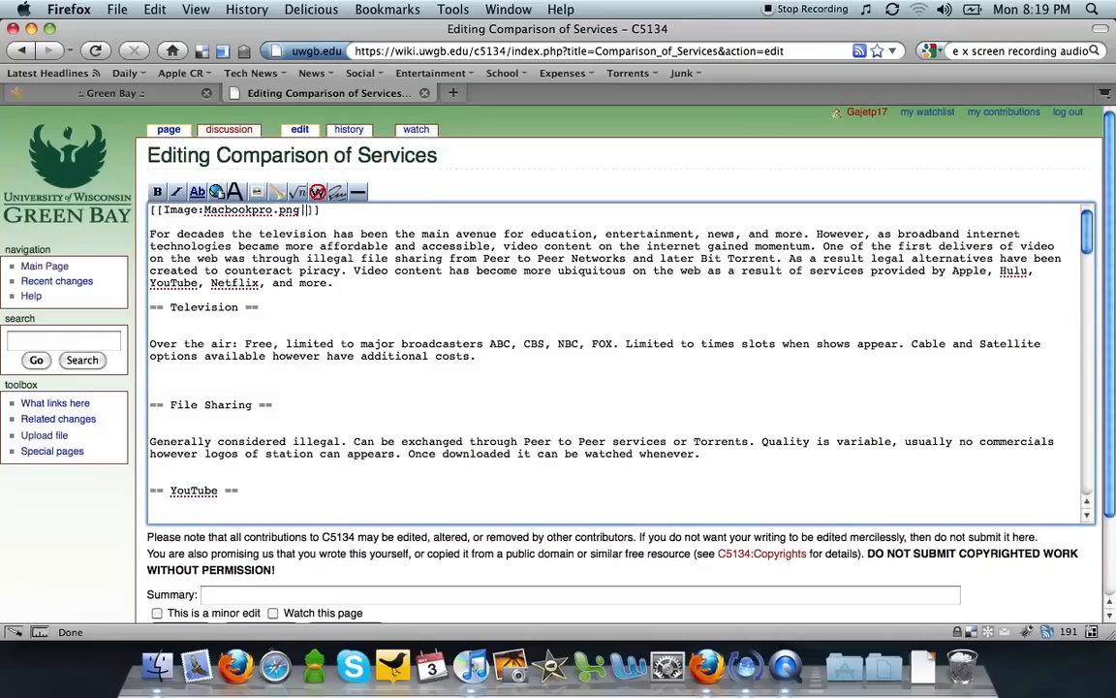
text(thumb|)
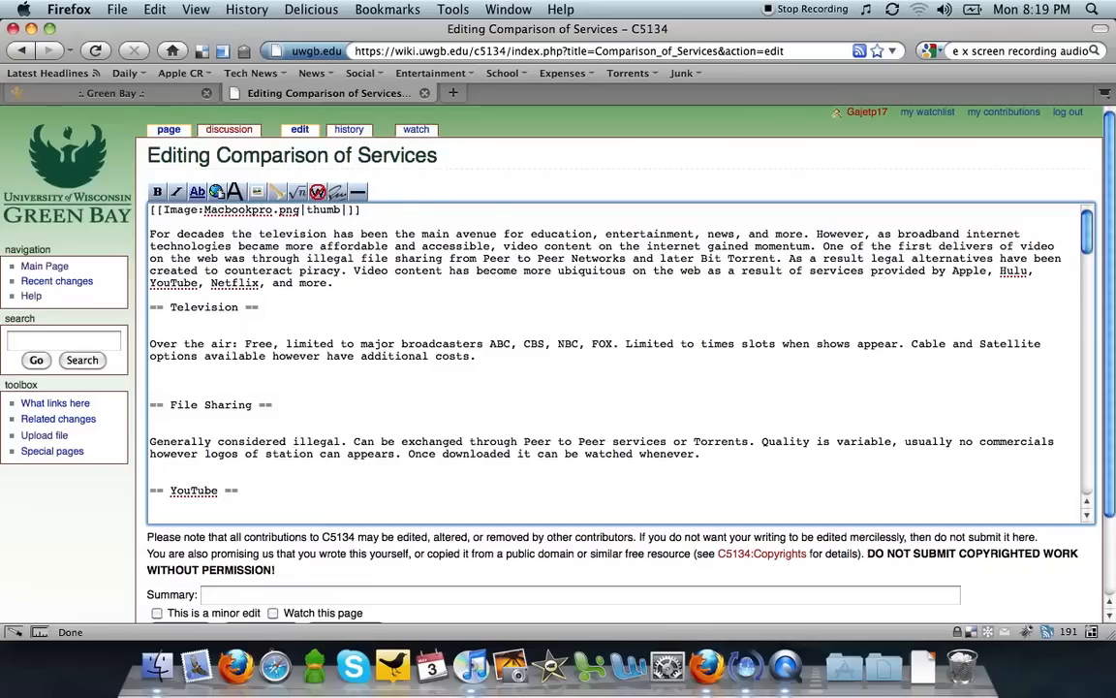
text(right)
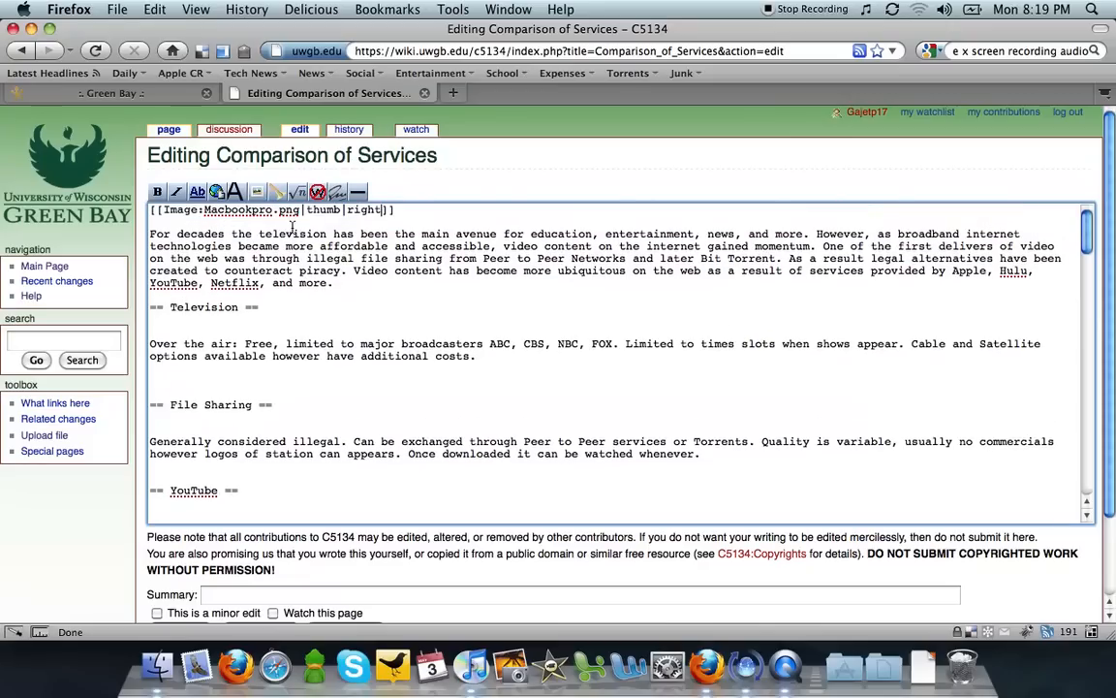
scroll(down, 3)
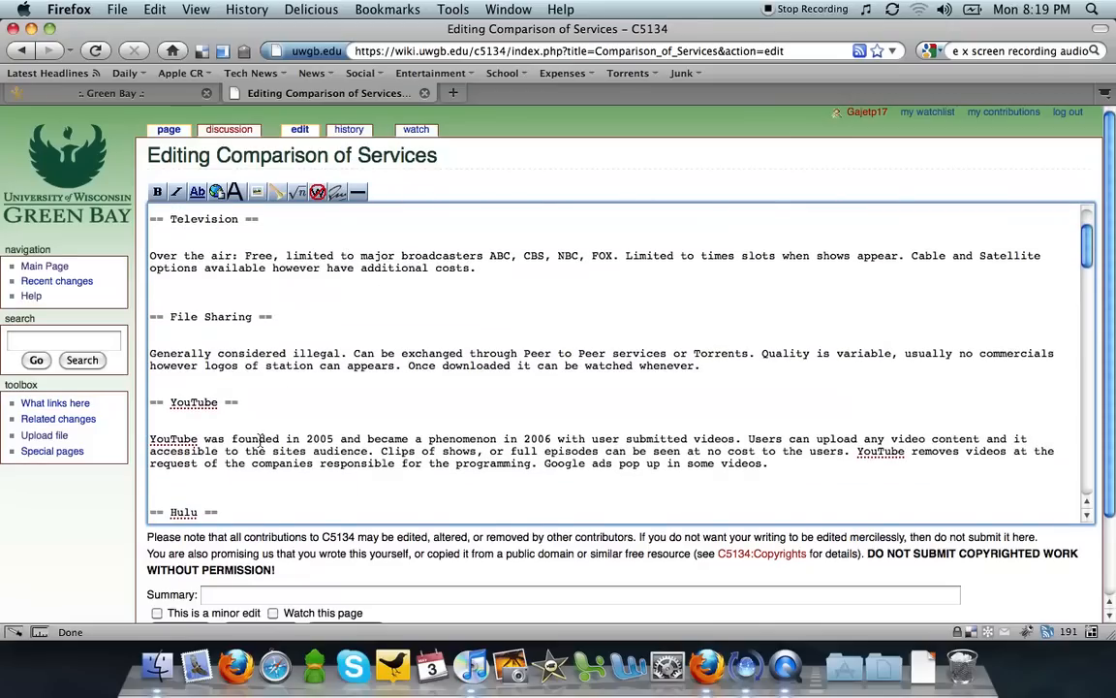
scroll(down, 3)
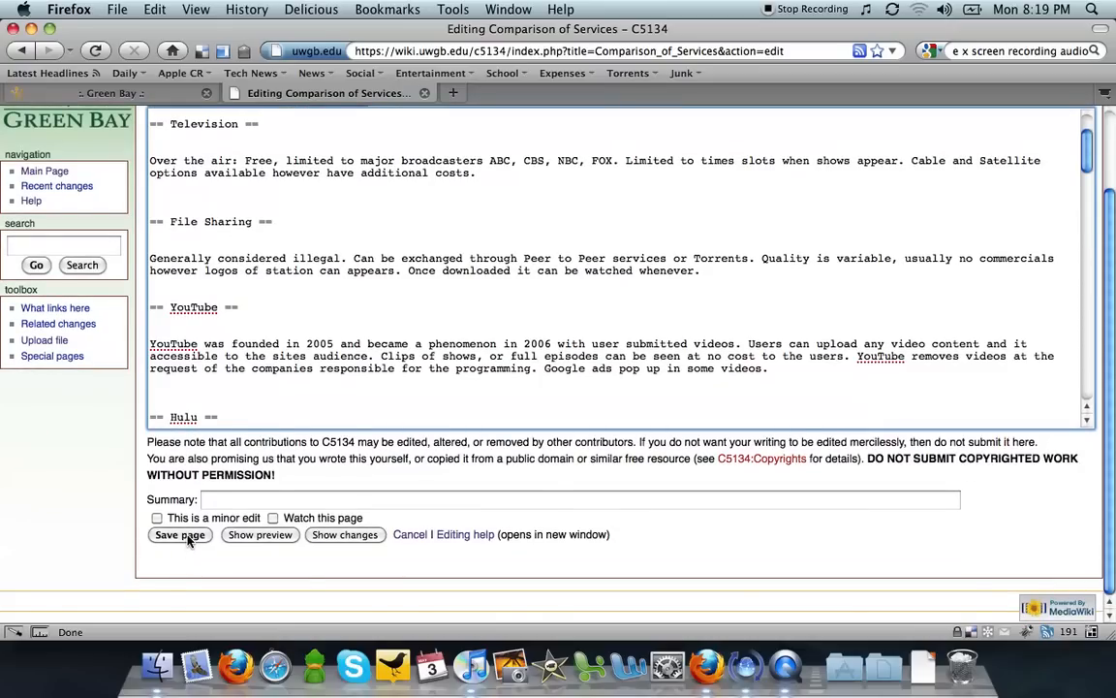
Save the page showing the right-side thumbnail, then view the Image:Macbookpro.png file page.
click(178, 535)
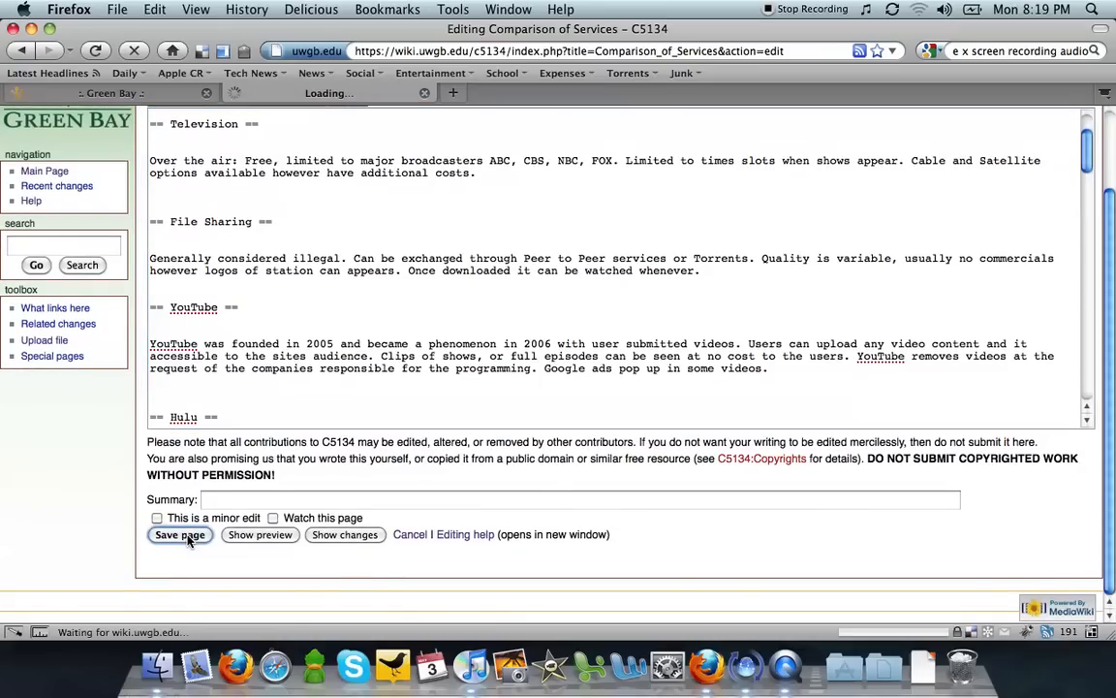
click(180, 535)
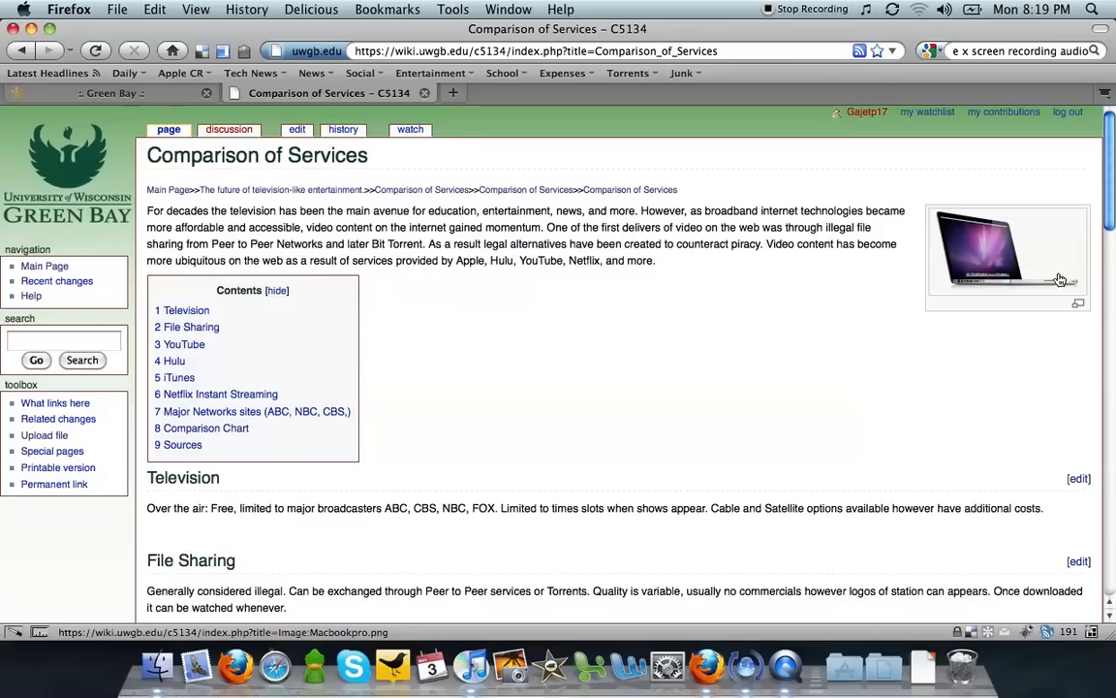
click(979, 252)
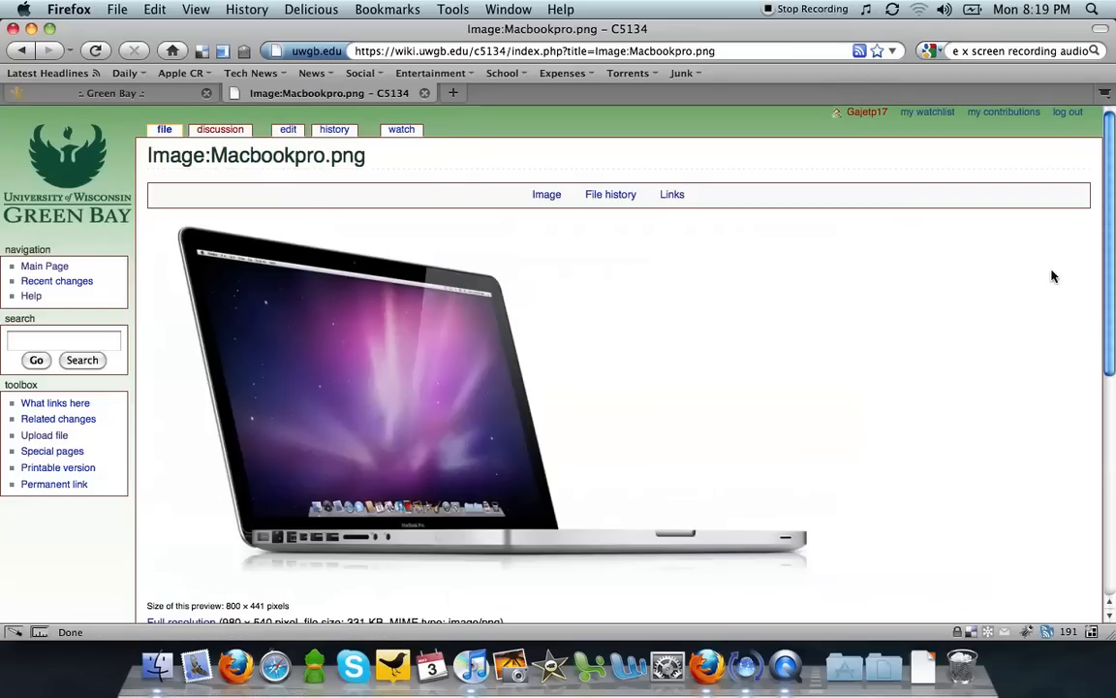
scroll(down, 3)
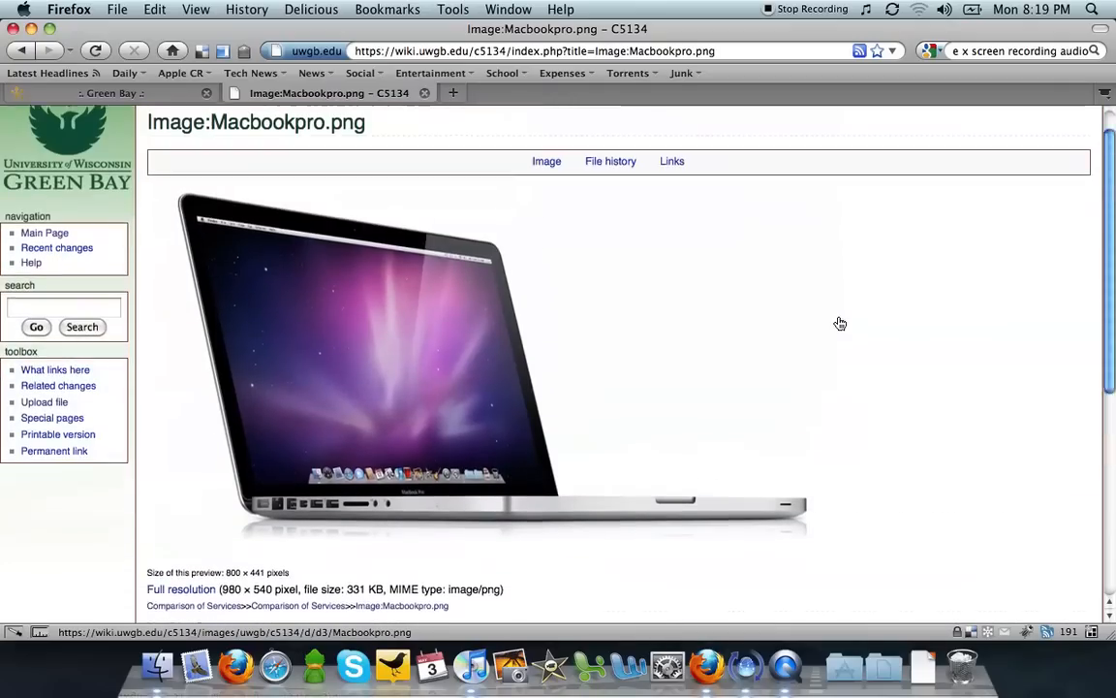